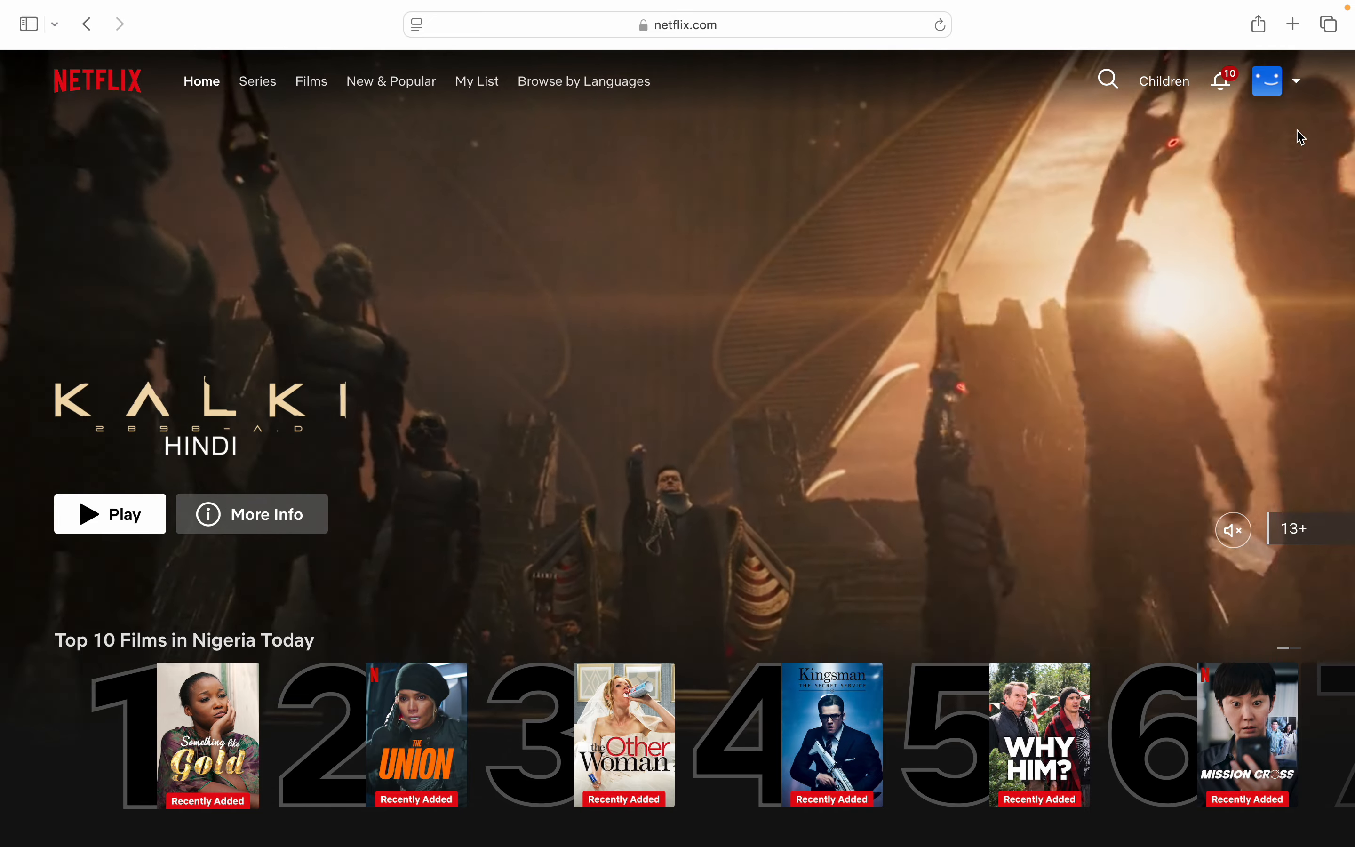
# - Open the profile avatar dropdown at the top right of the Netflix home page
pyautogui.click(1266, 80)
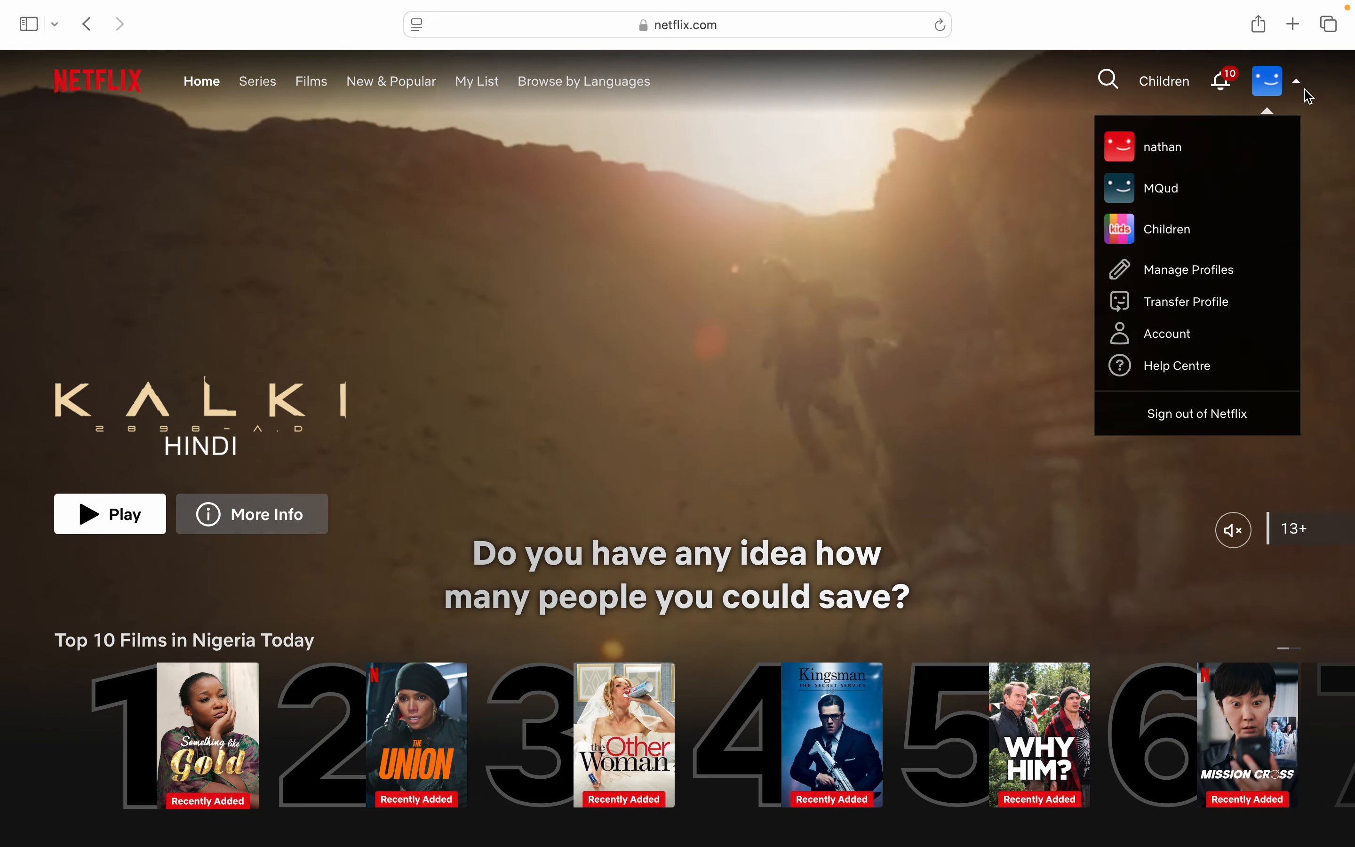
pyautogui.moveTo(1188, 269)
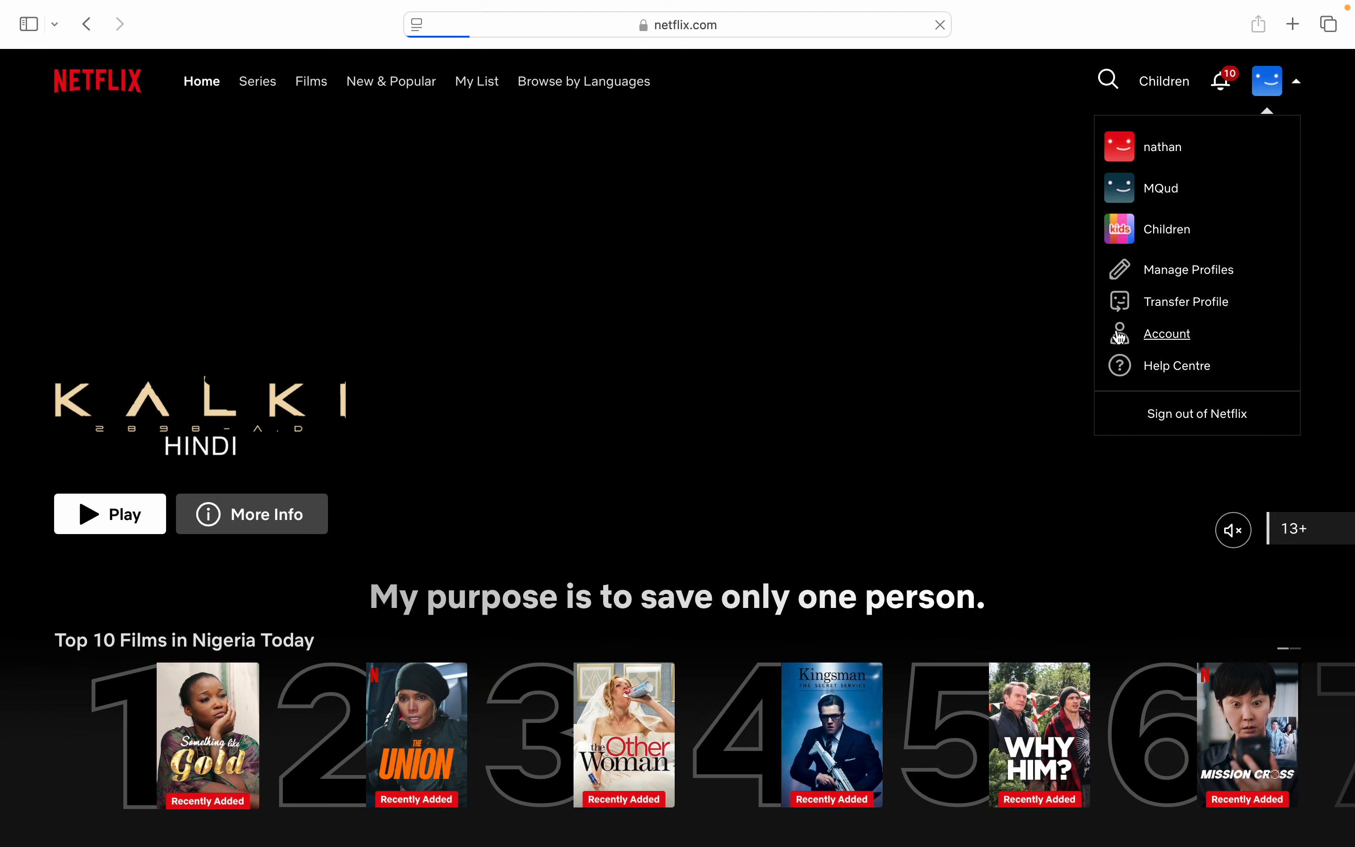
# - Go to Account, then Membership, reaching the Manage payment method page with the saved card
pyautogui.click(1165, 333)
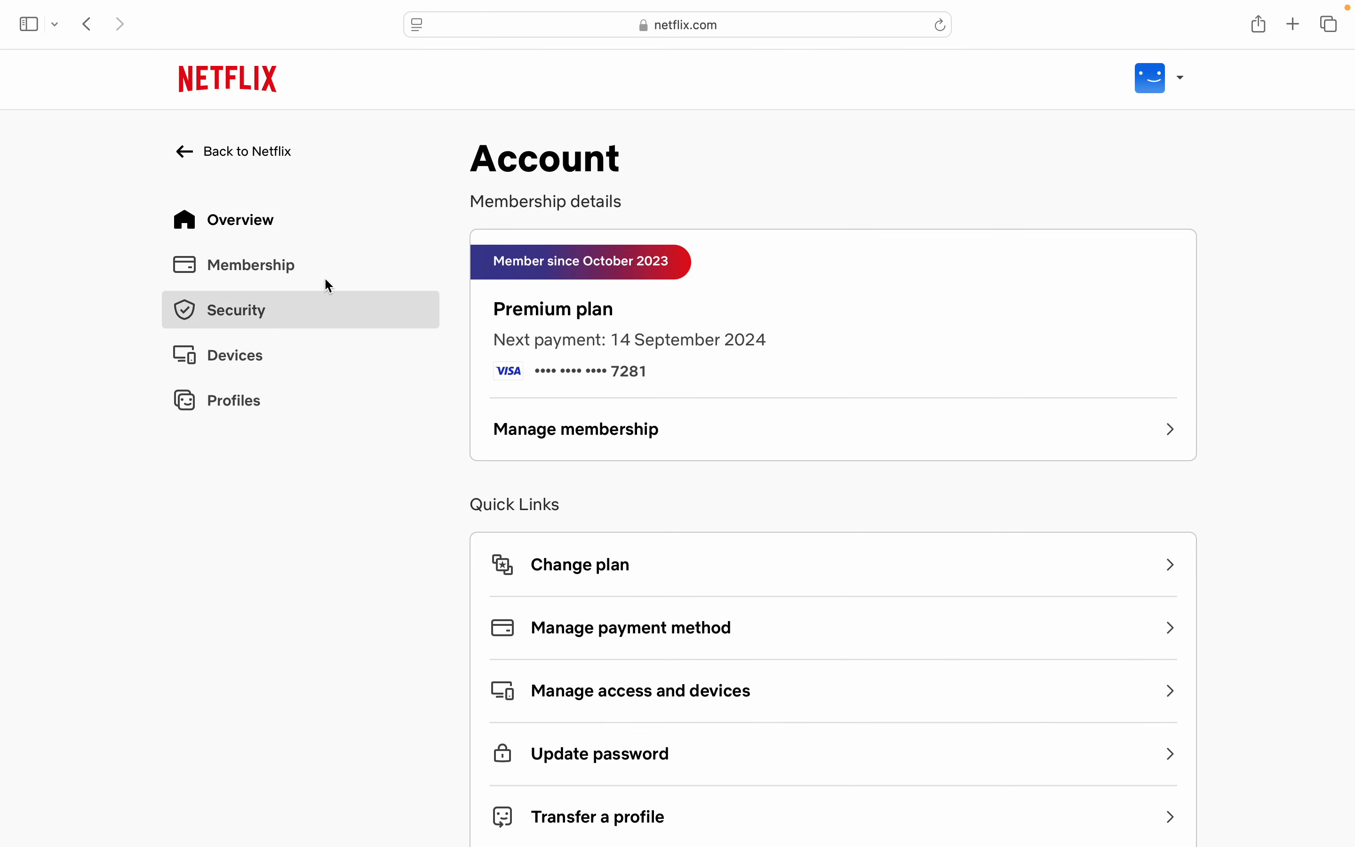
pyautogui.click(252, 264)
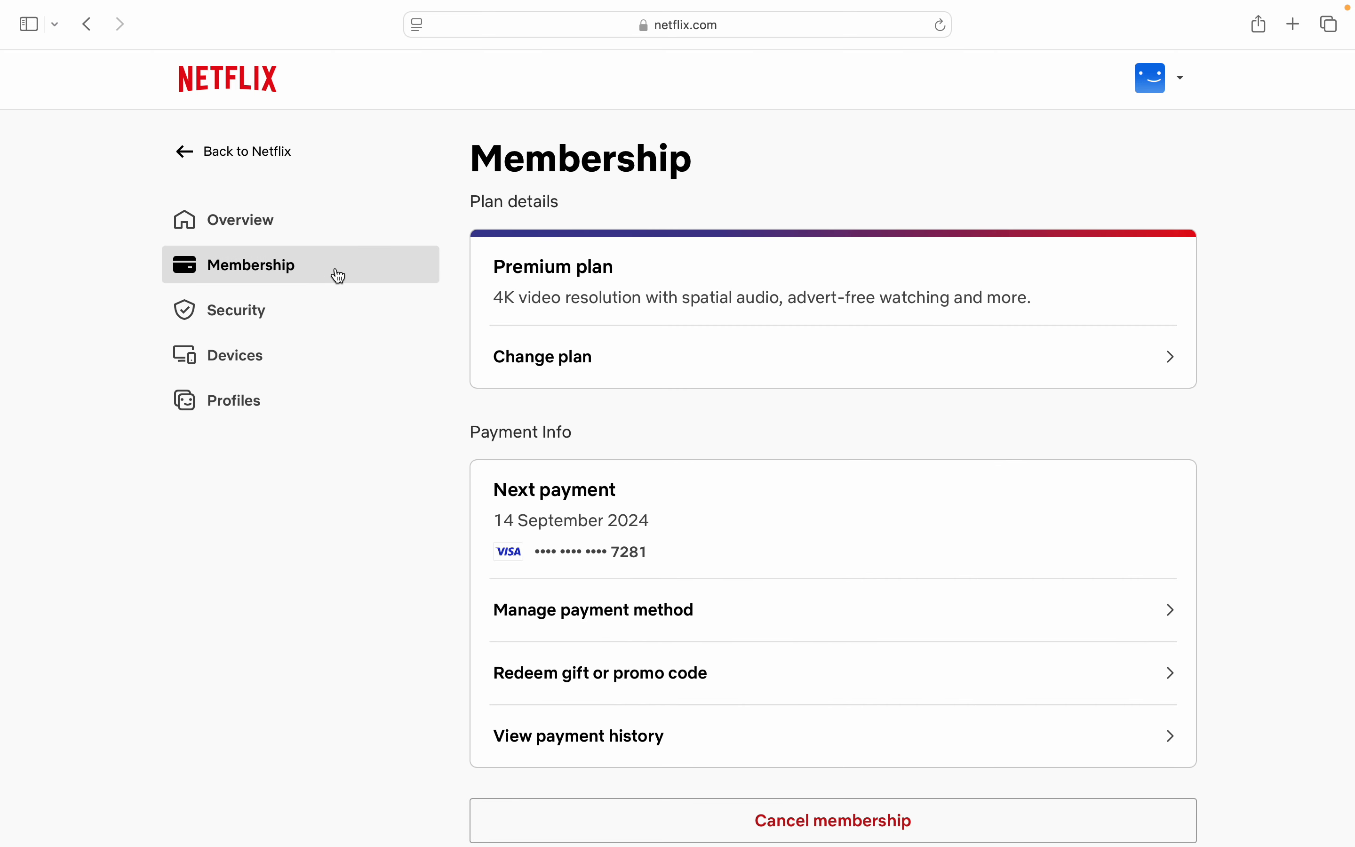
pyautogui.moveTo(285, 280)
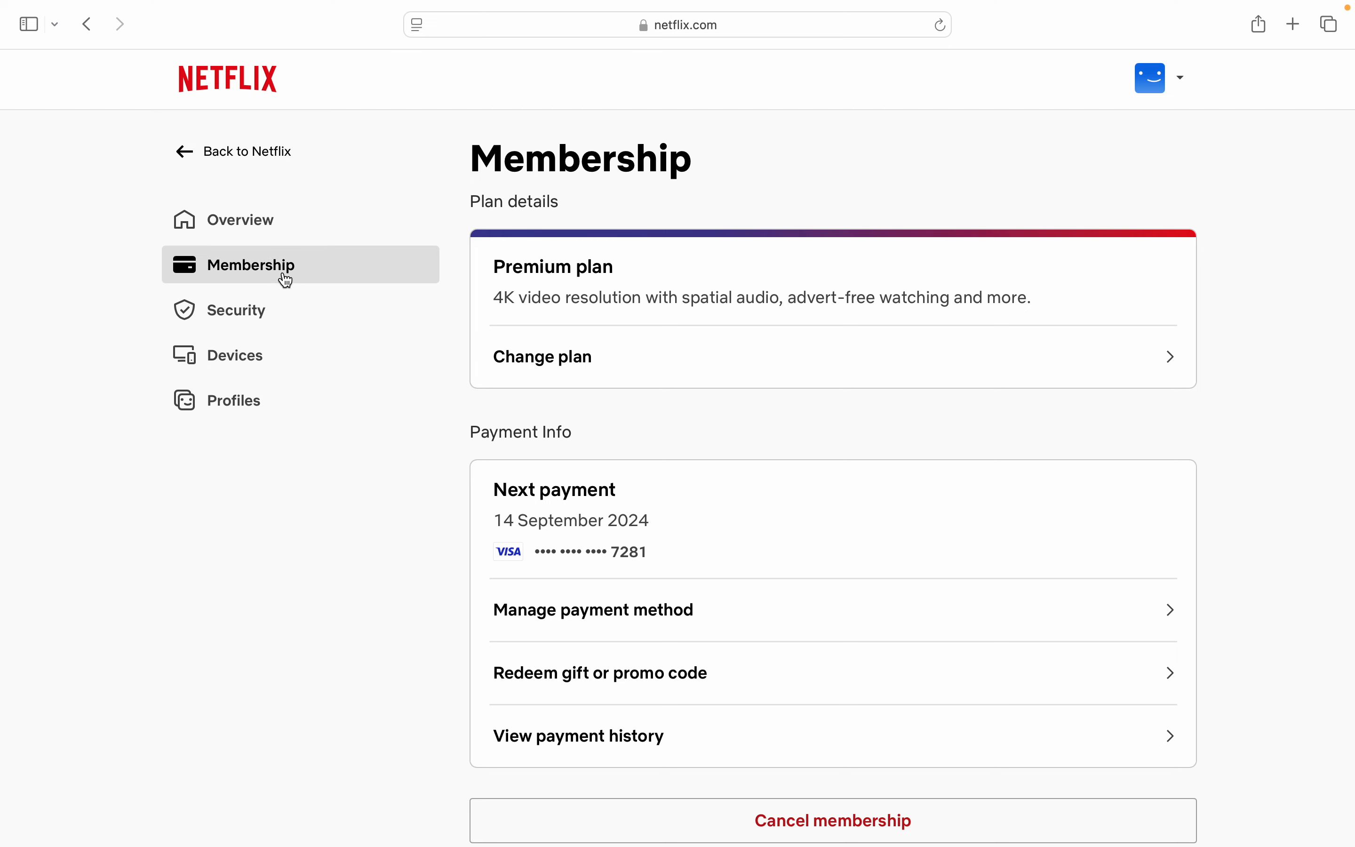
pyautogui.scroll(-3)
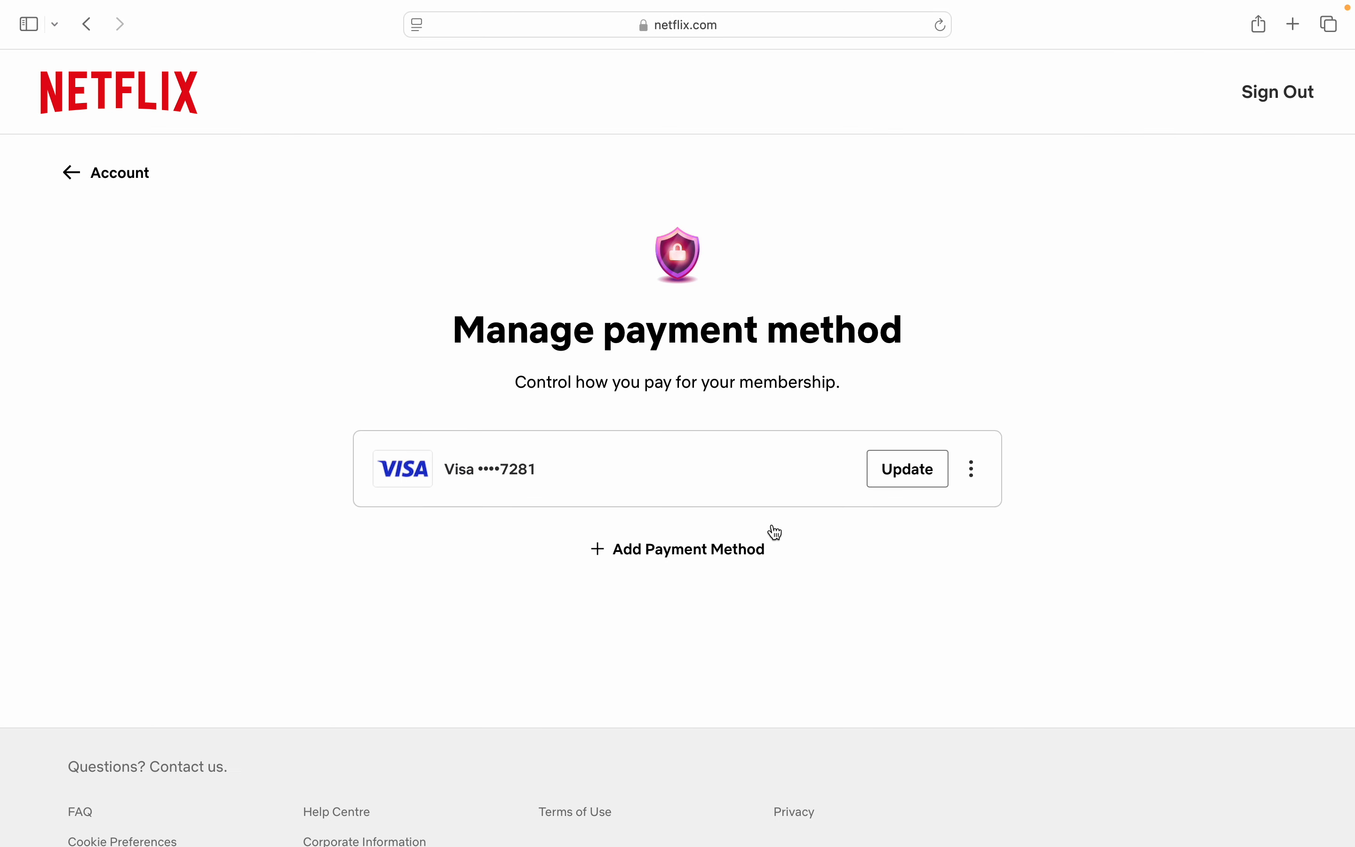
pyautogui.moveTo(906, 576)
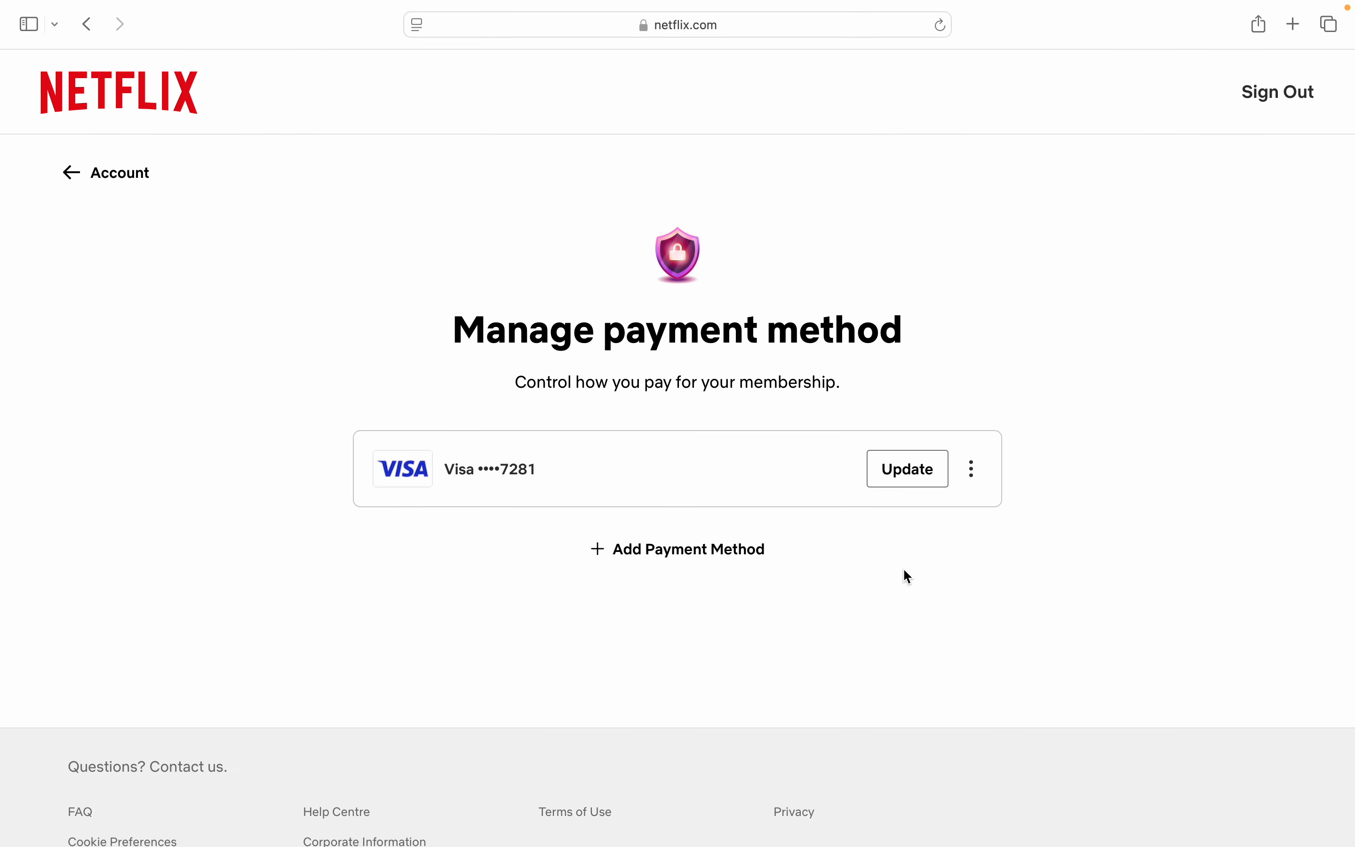
pyautogui.moveTo(750, 613)
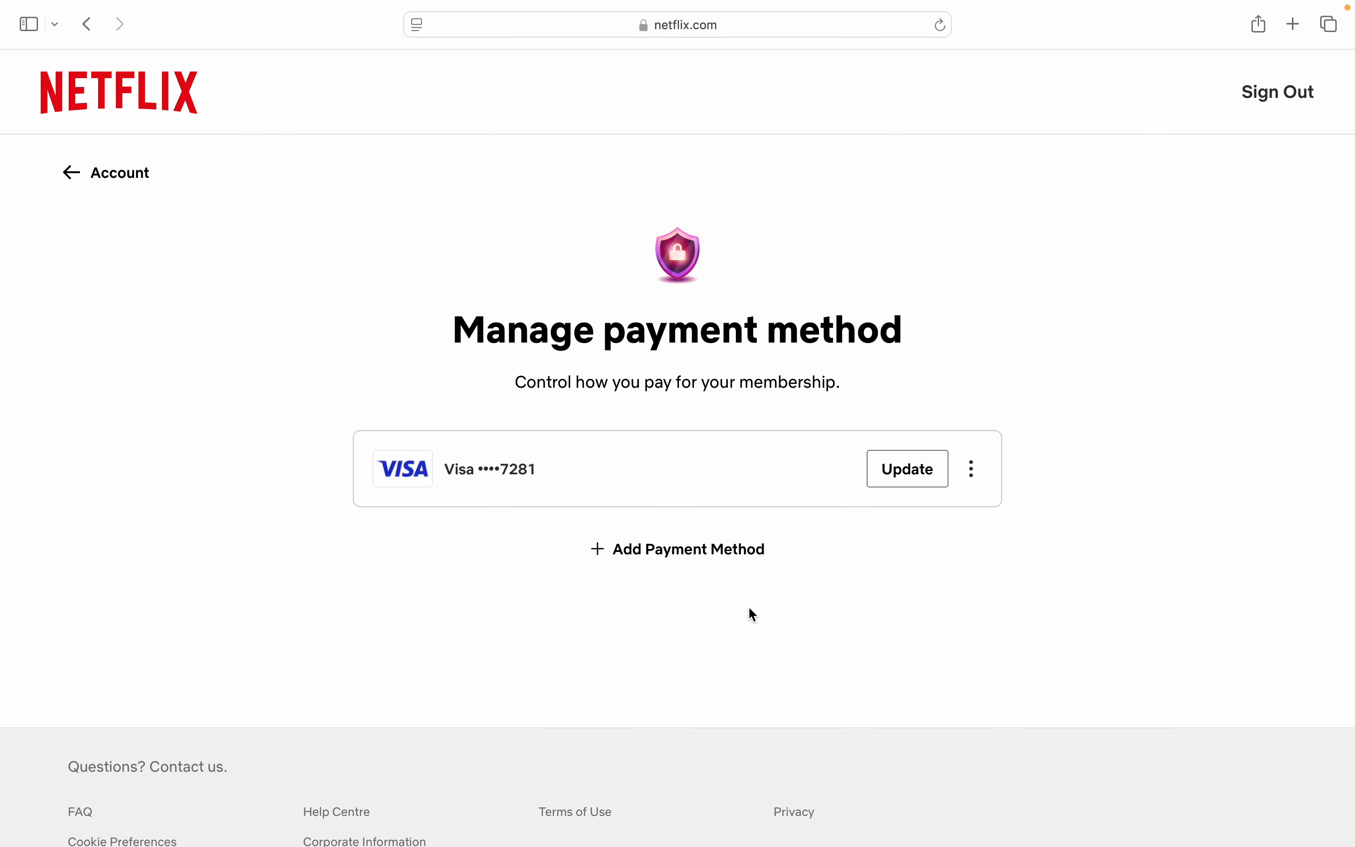
pyautogui.moveTo(883, 700)
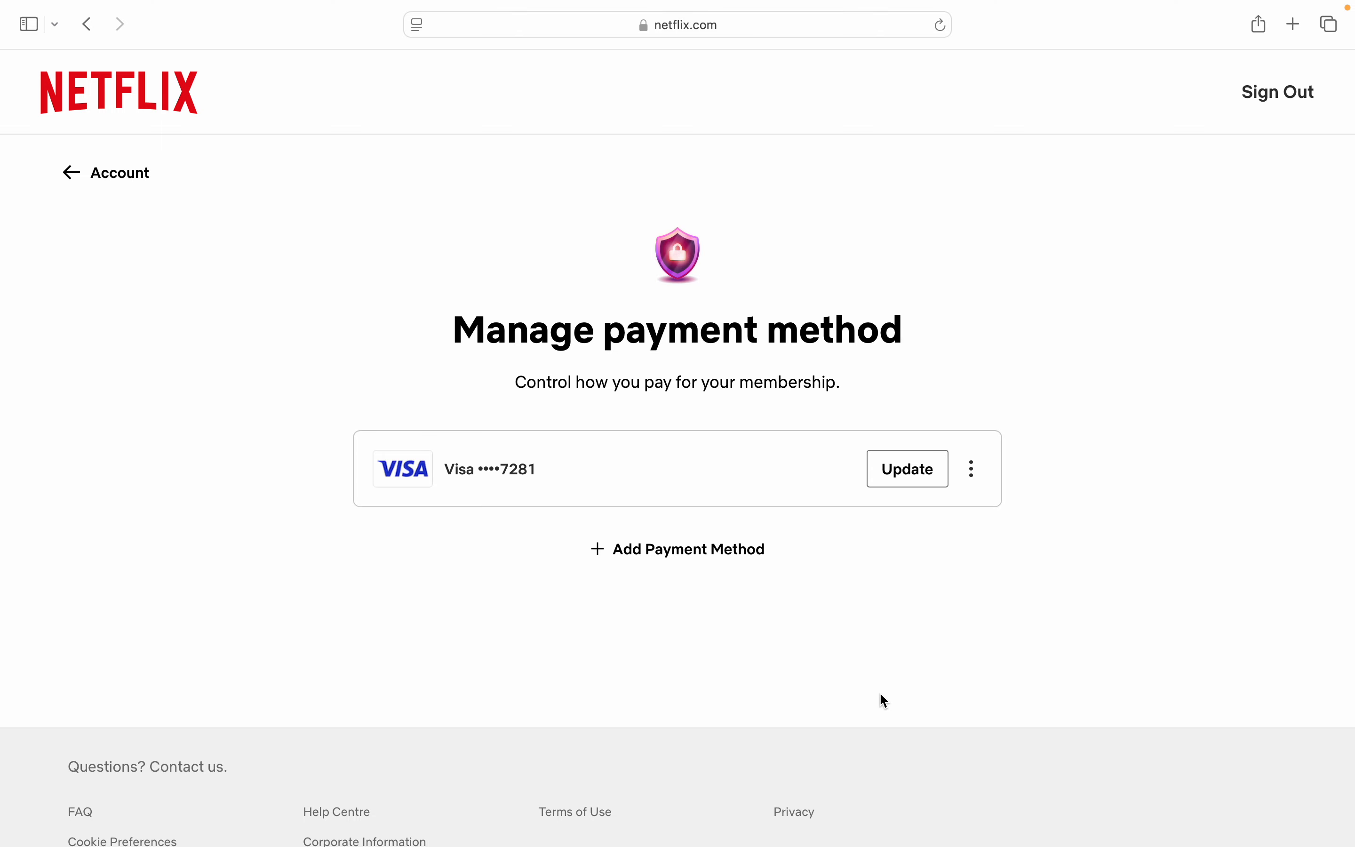
pyautogui.moveTo(986, 505)
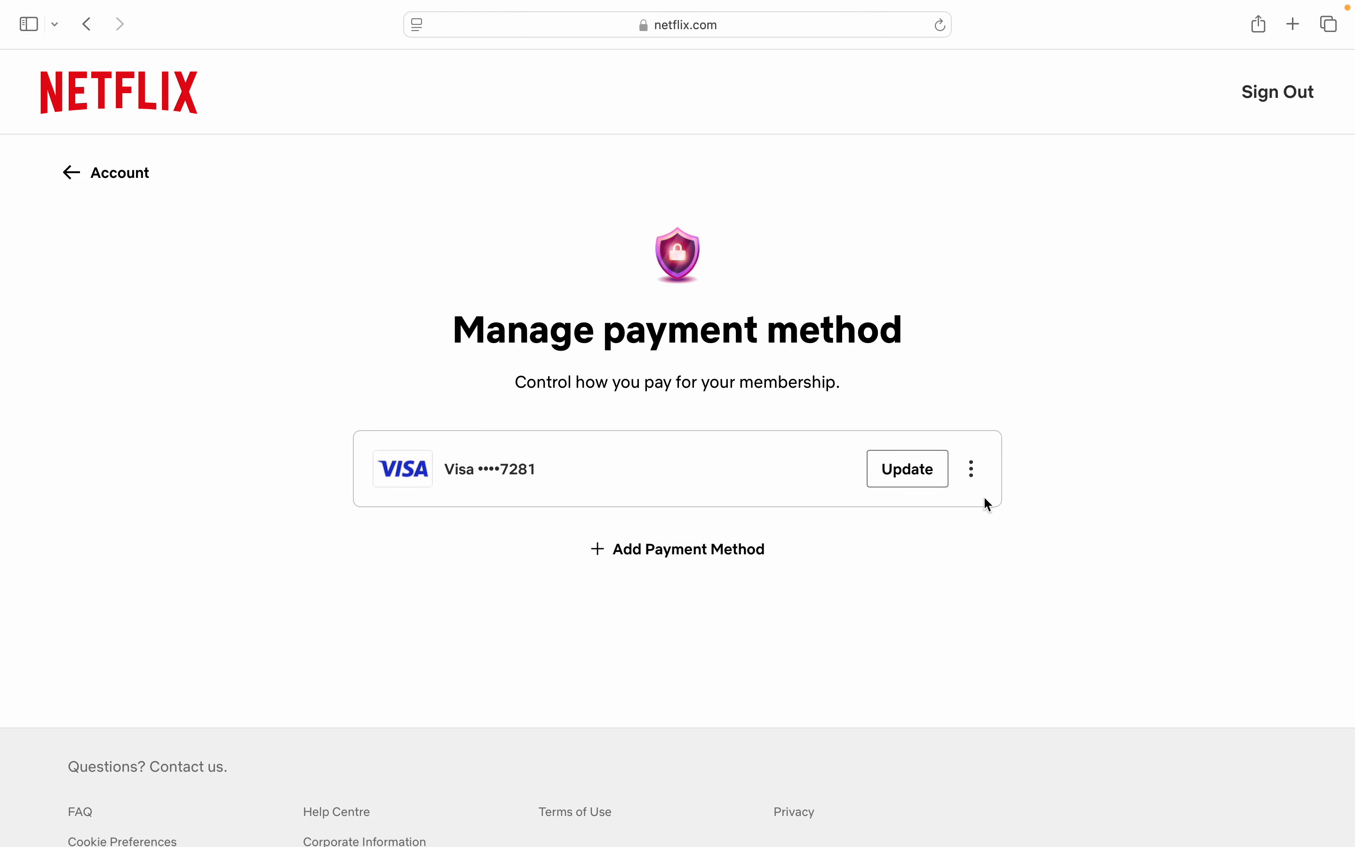
pyautogui.moveTo(769, 510)
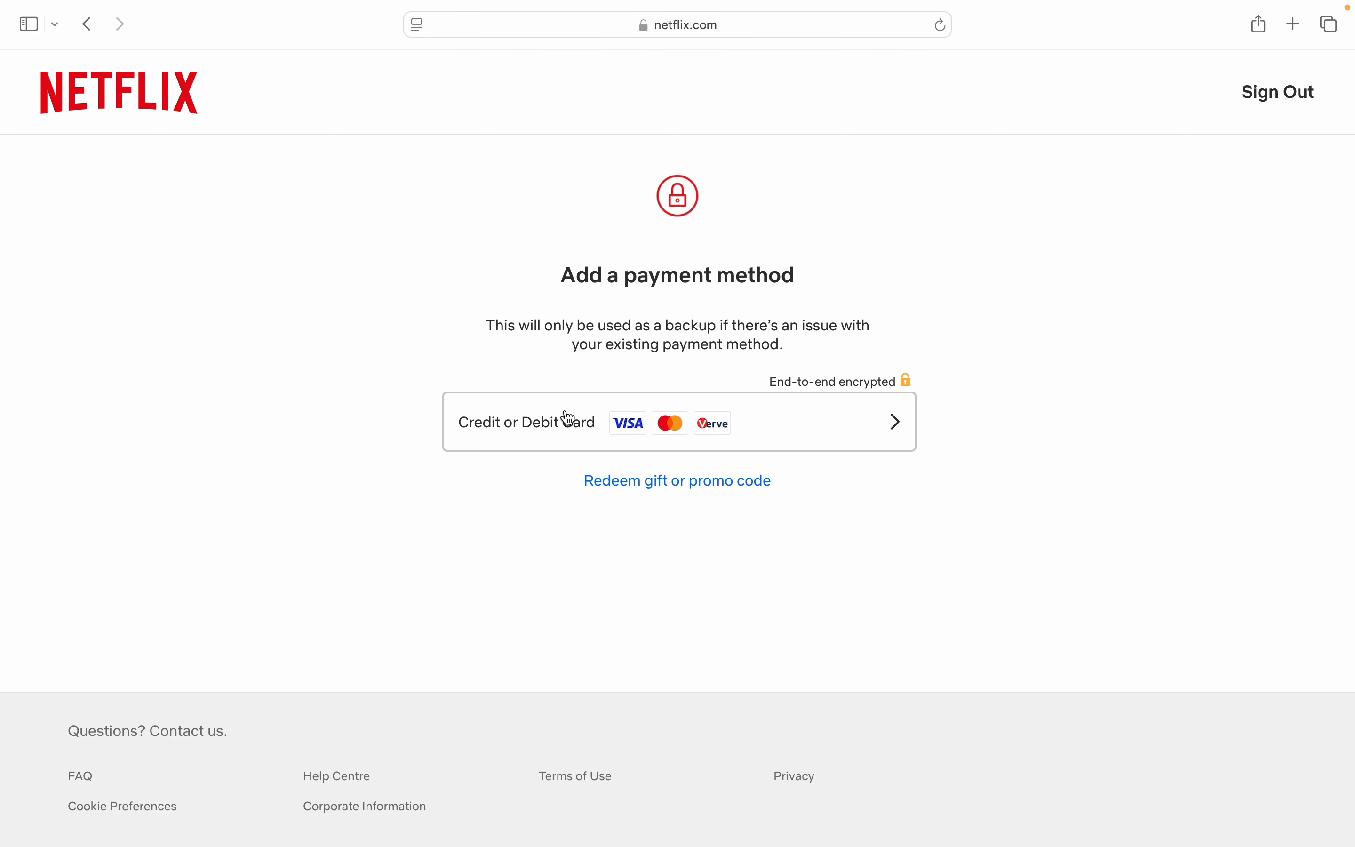
# - Visit the Credit or Debit Card form, then navigate back to Manage payment method with the Visa ending 7281
pyautogui.click(678, 421)
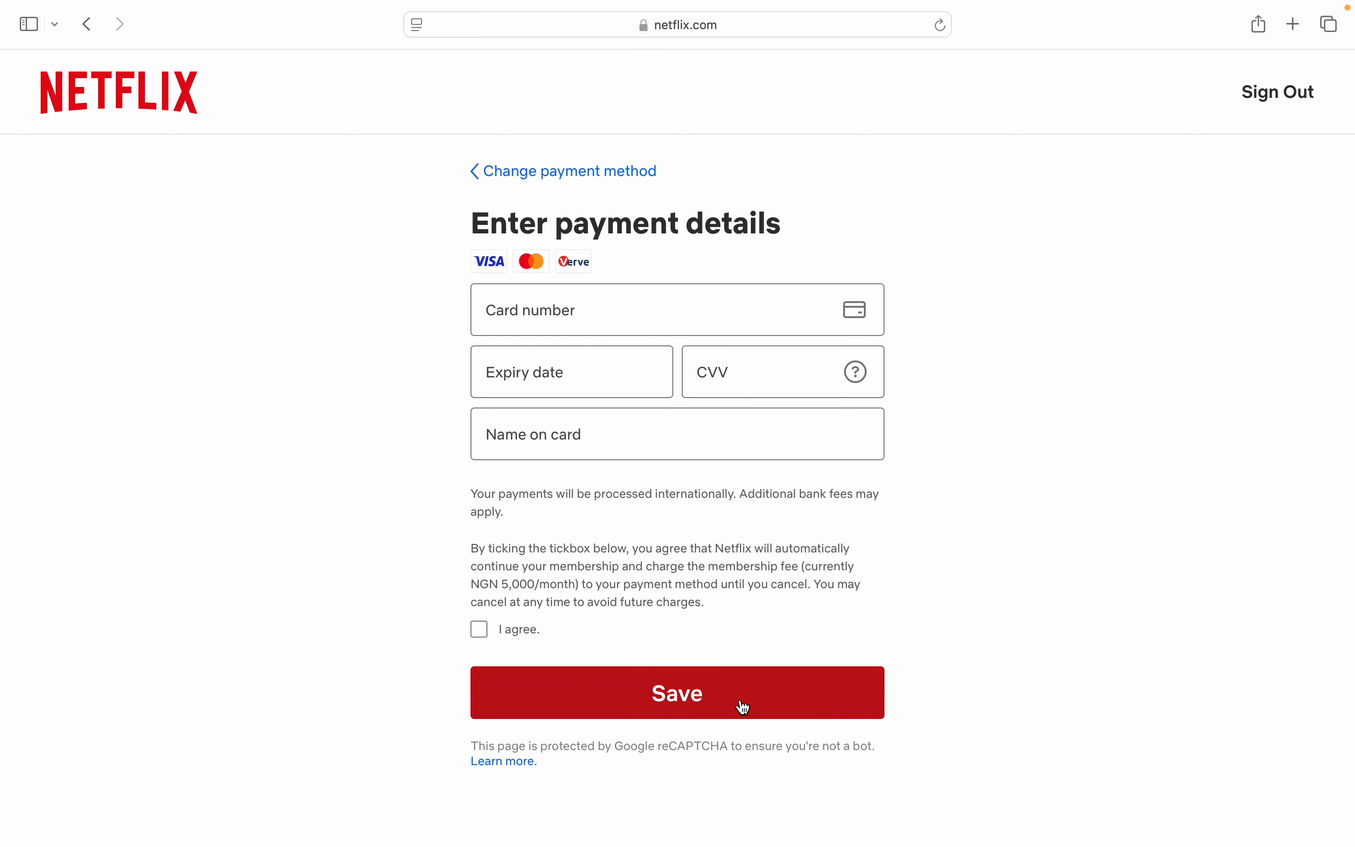
pyautogui.click(563, 170)
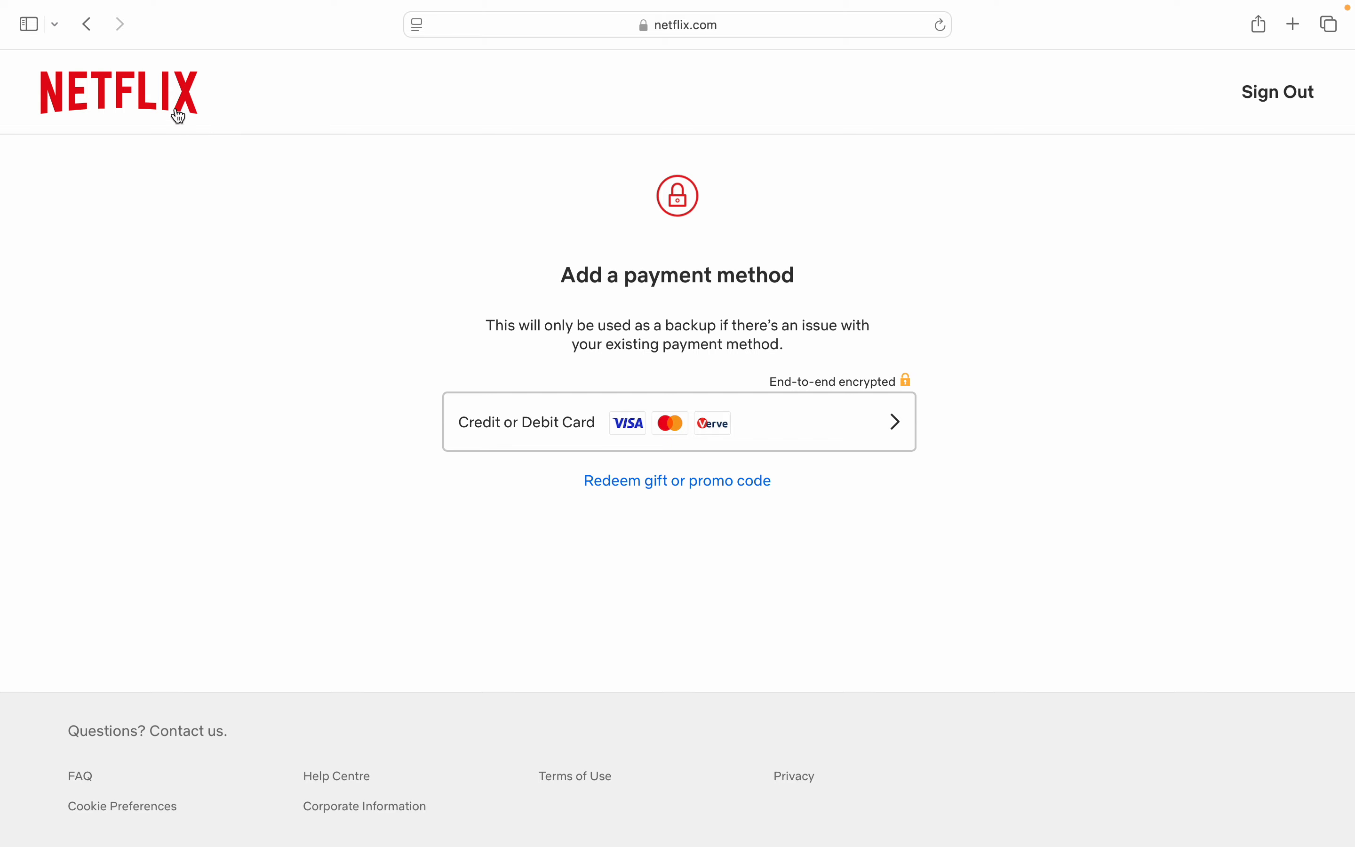
pyautogui.click(679, 422)
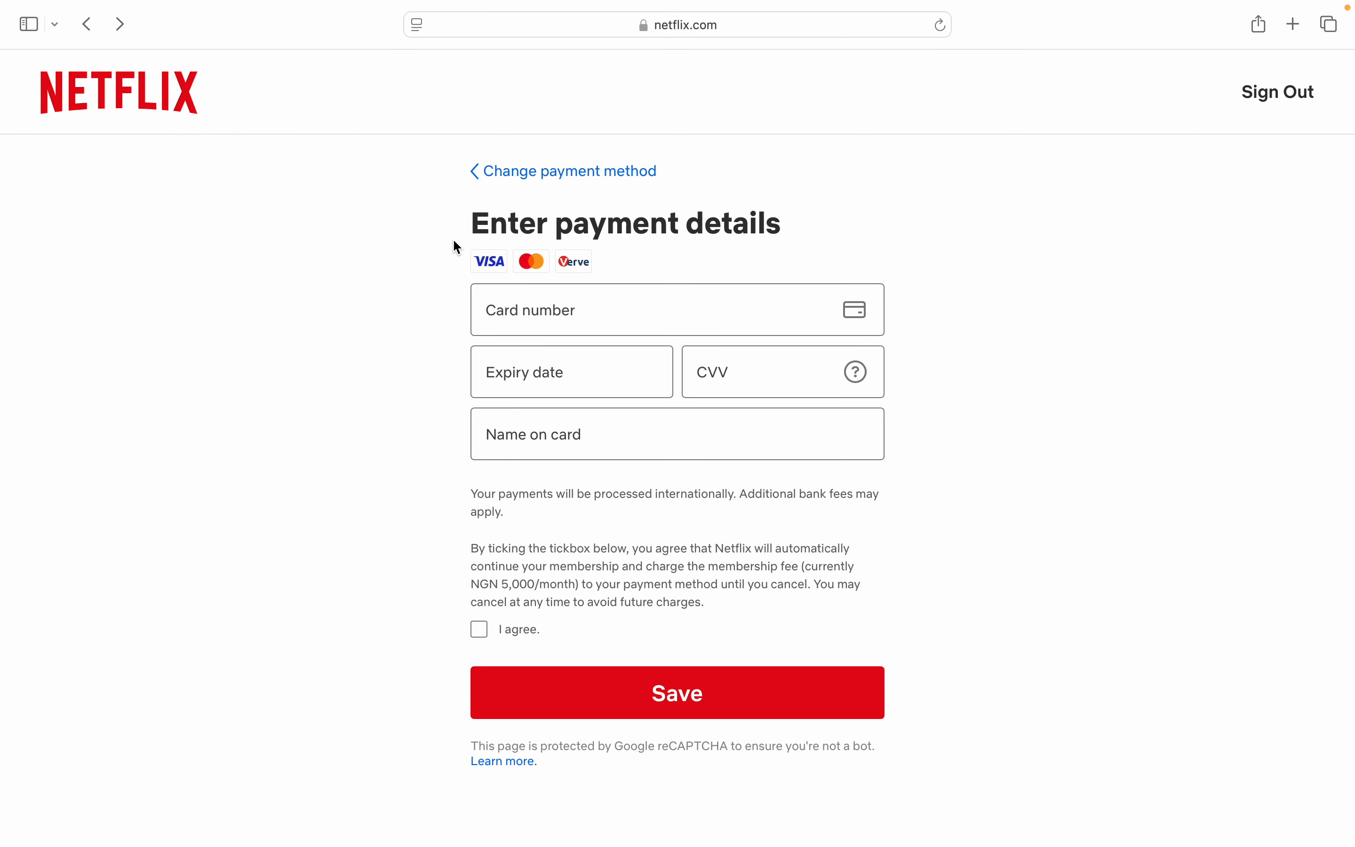
pyautogui.click(87, 24)
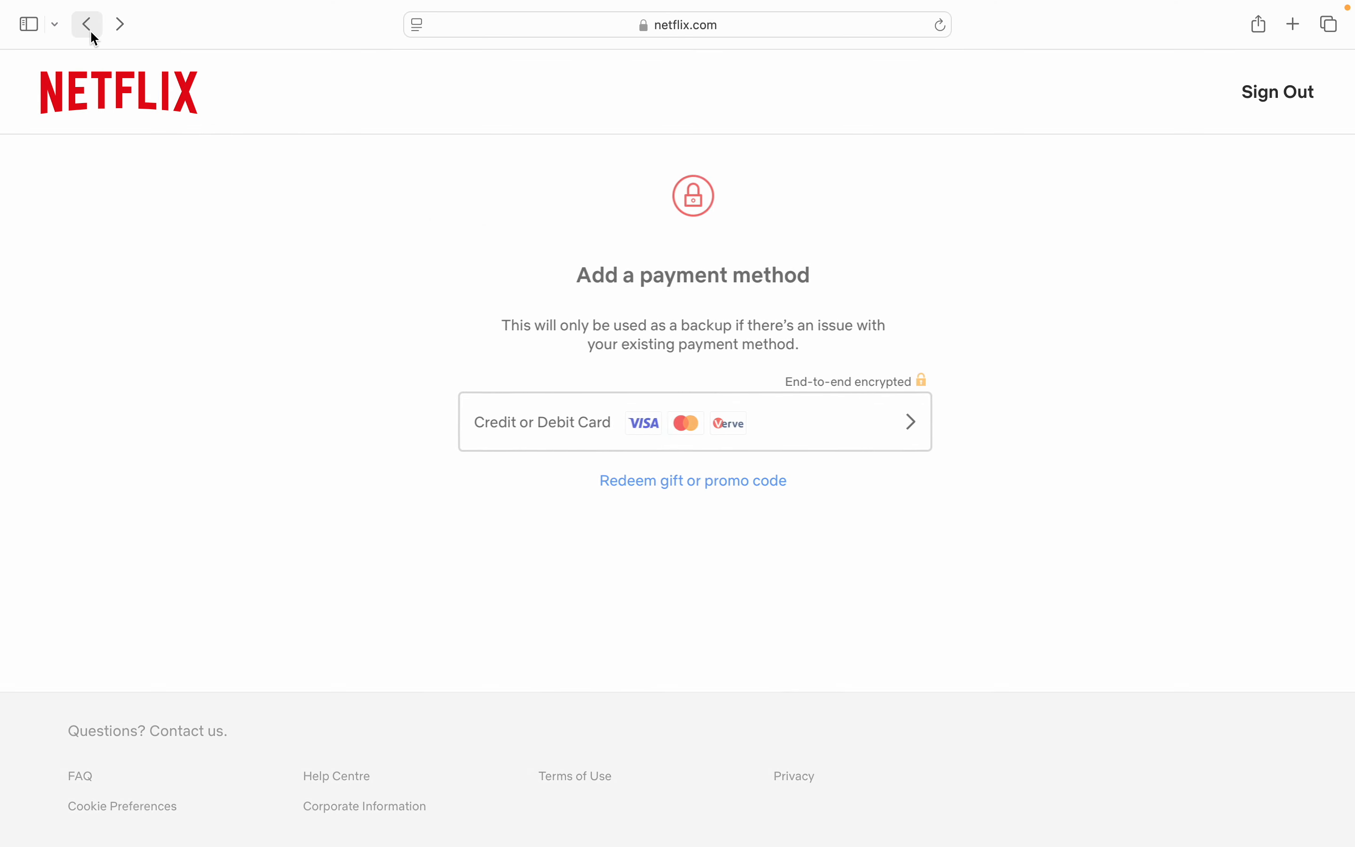
pyautogui.click(87, 24)
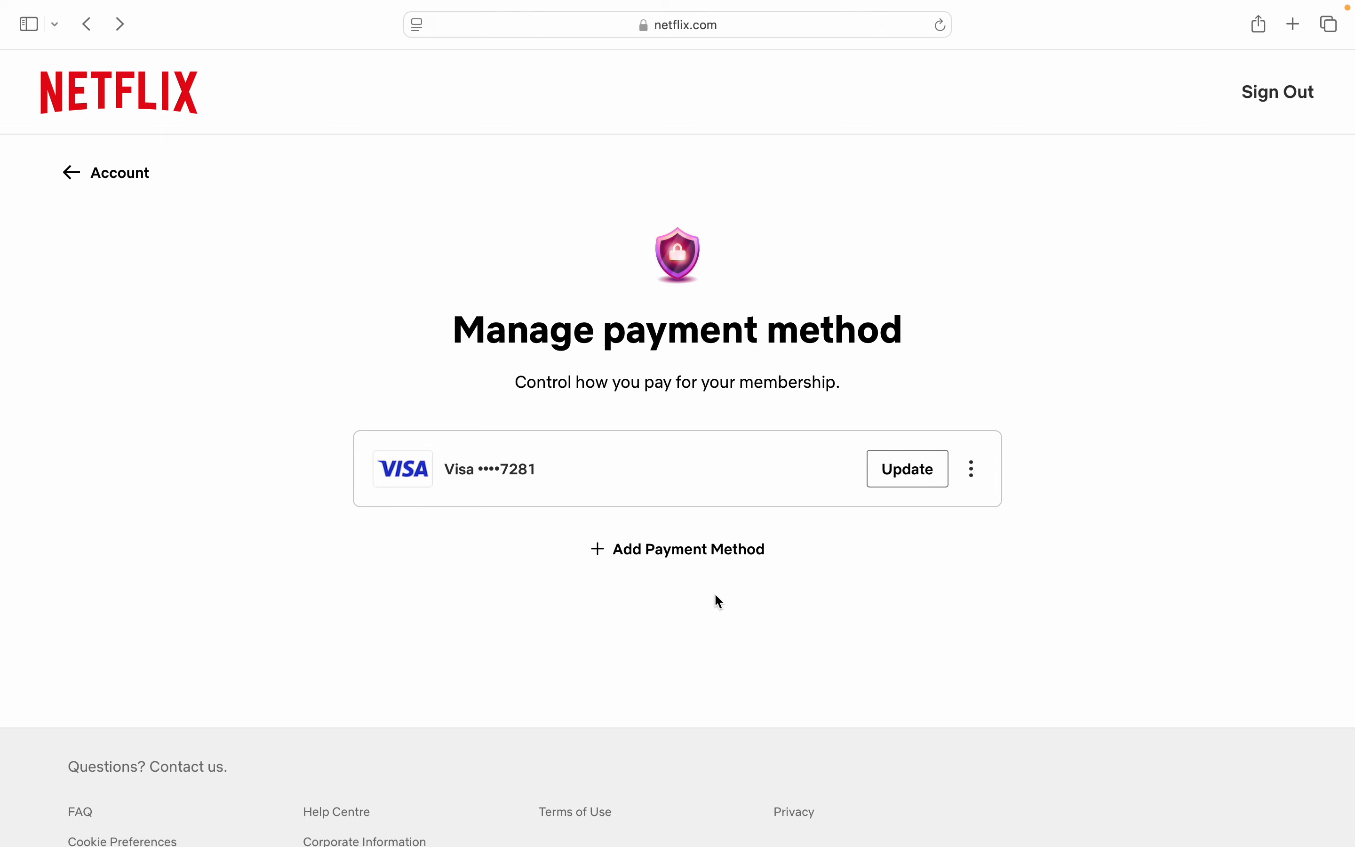
pyautogui.moveTo(998, 503)
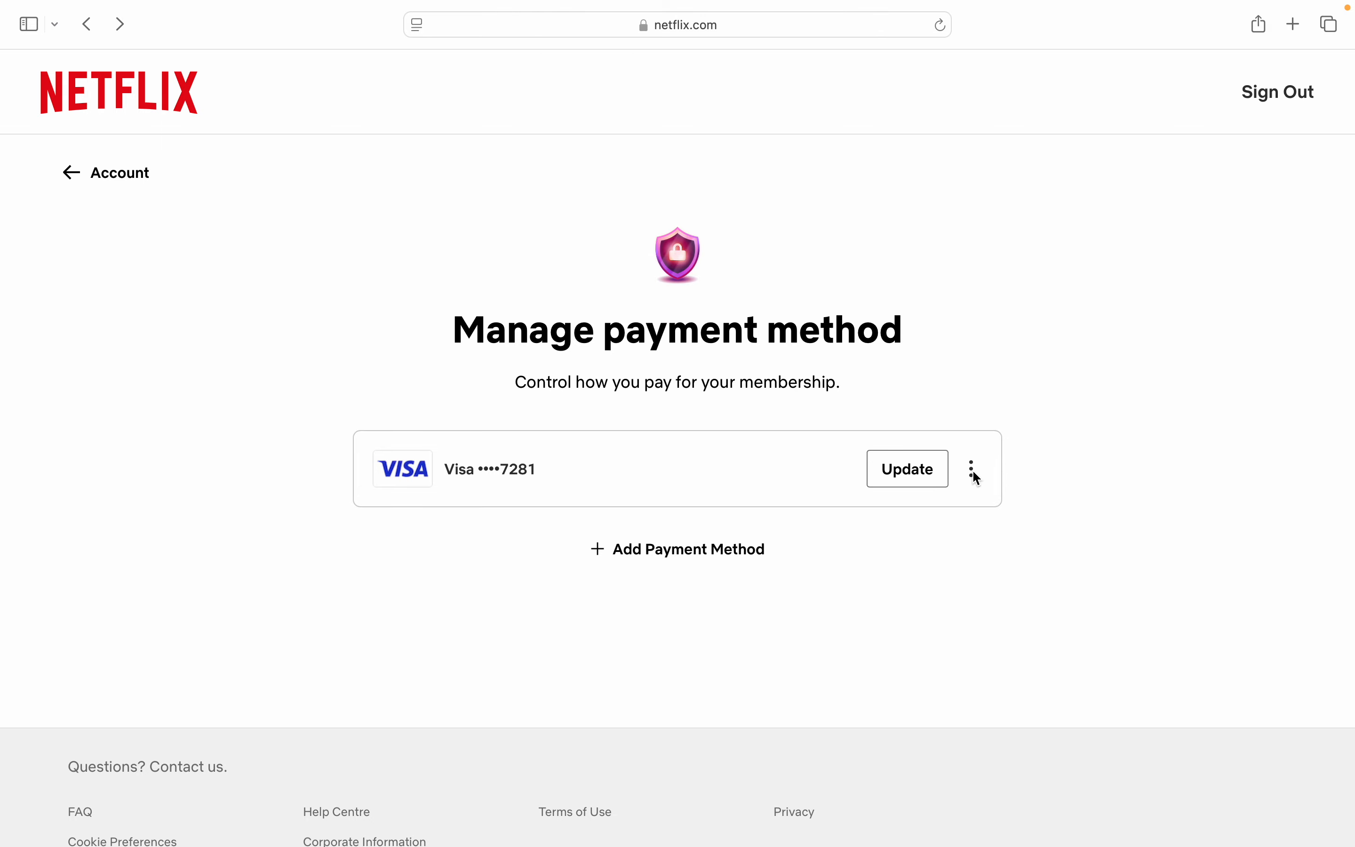
# - Show the Visa card's three-dot options revealing Remove, which requires another payment method first
pyautogui.click(969, 469)
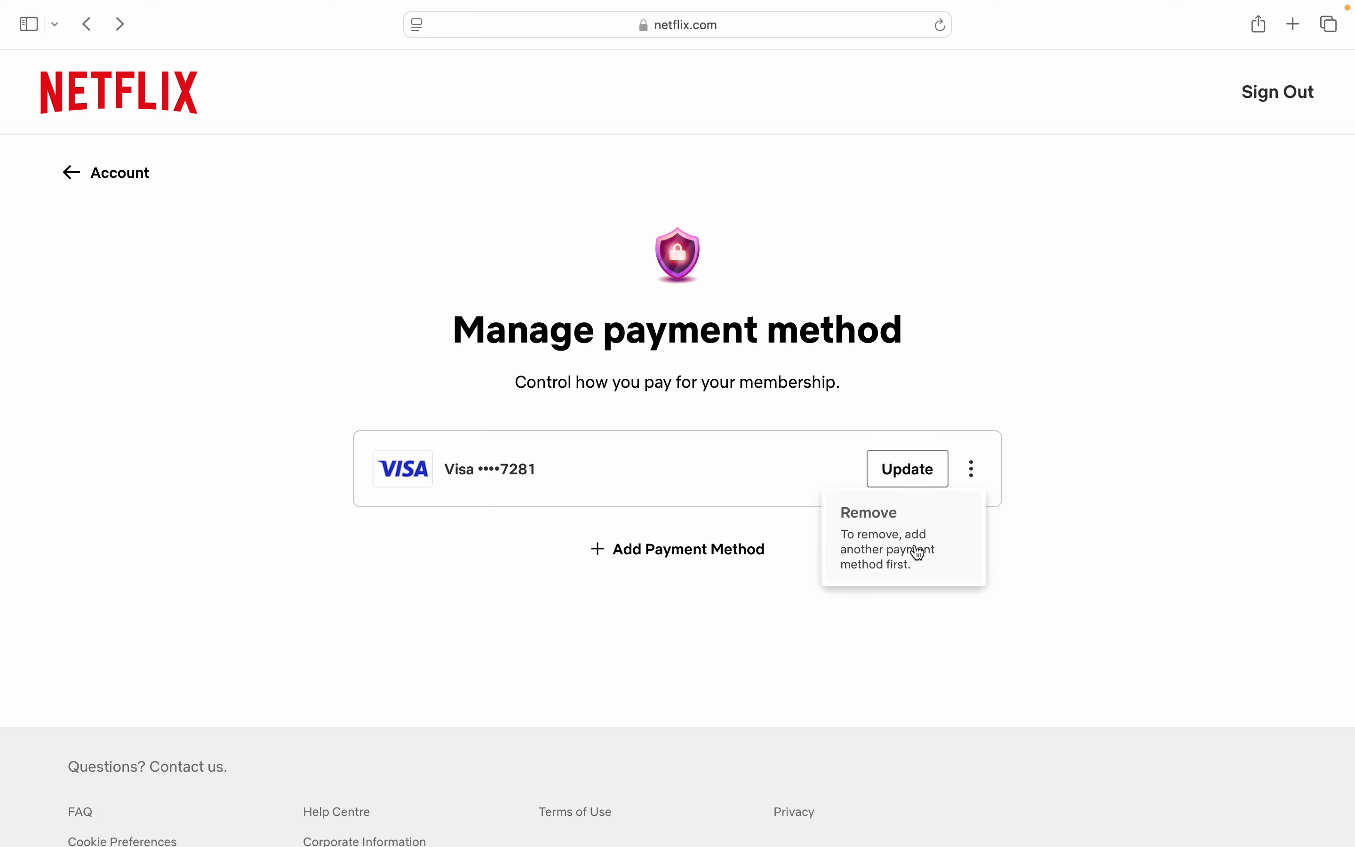
pyautogui.moveTo(940, 553)
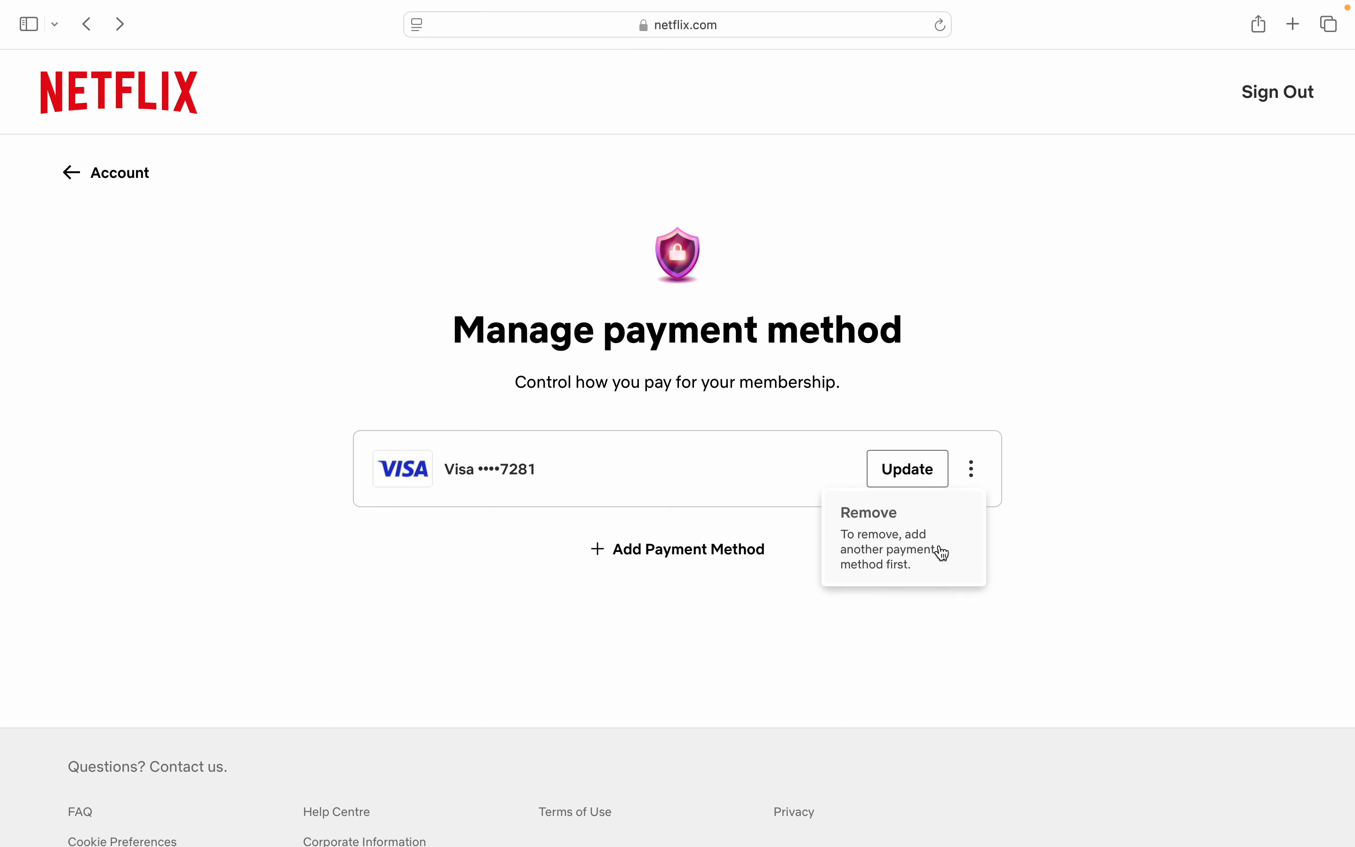
pyautogui.moveTo(888, 525)
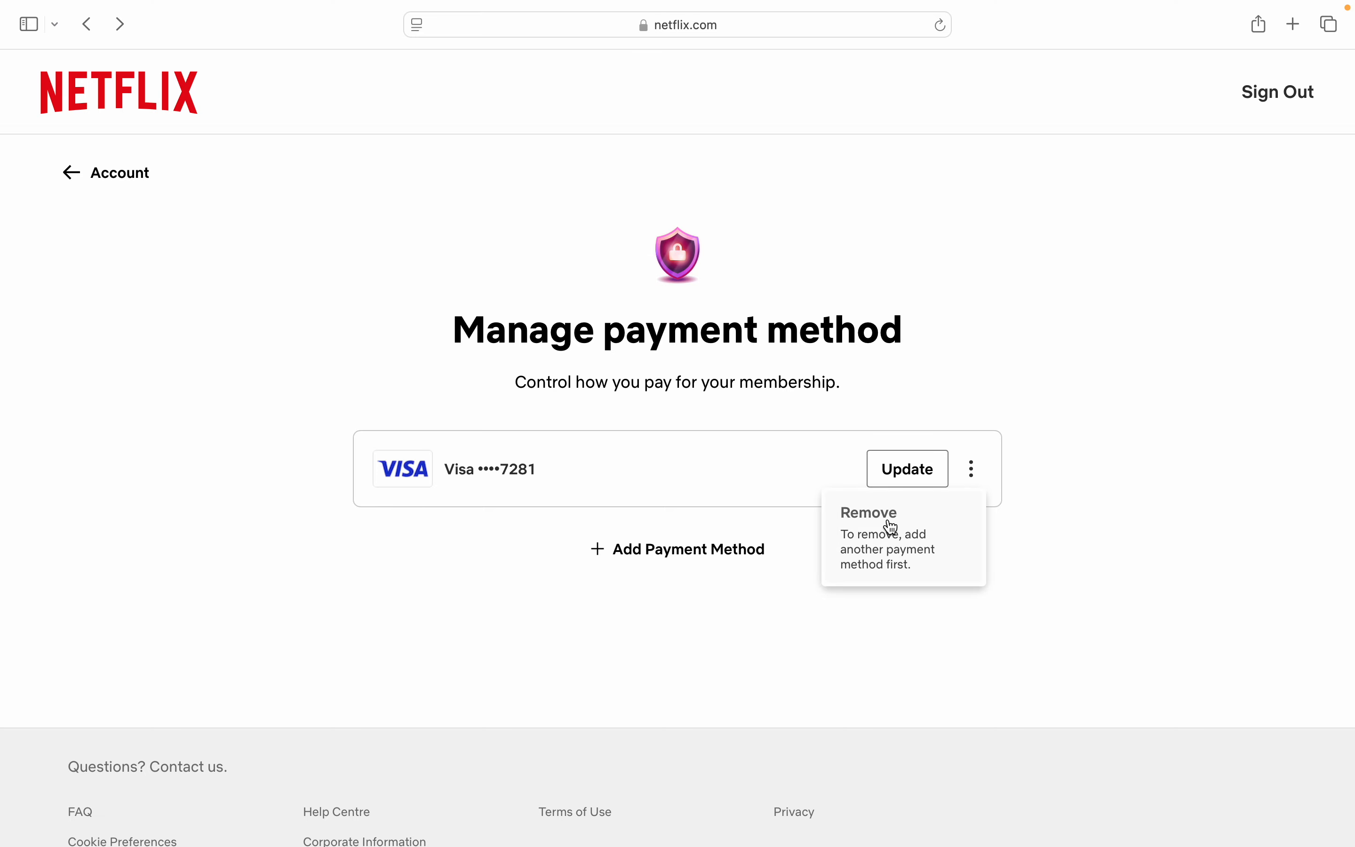
pyautogui.moveTo(917, 639)
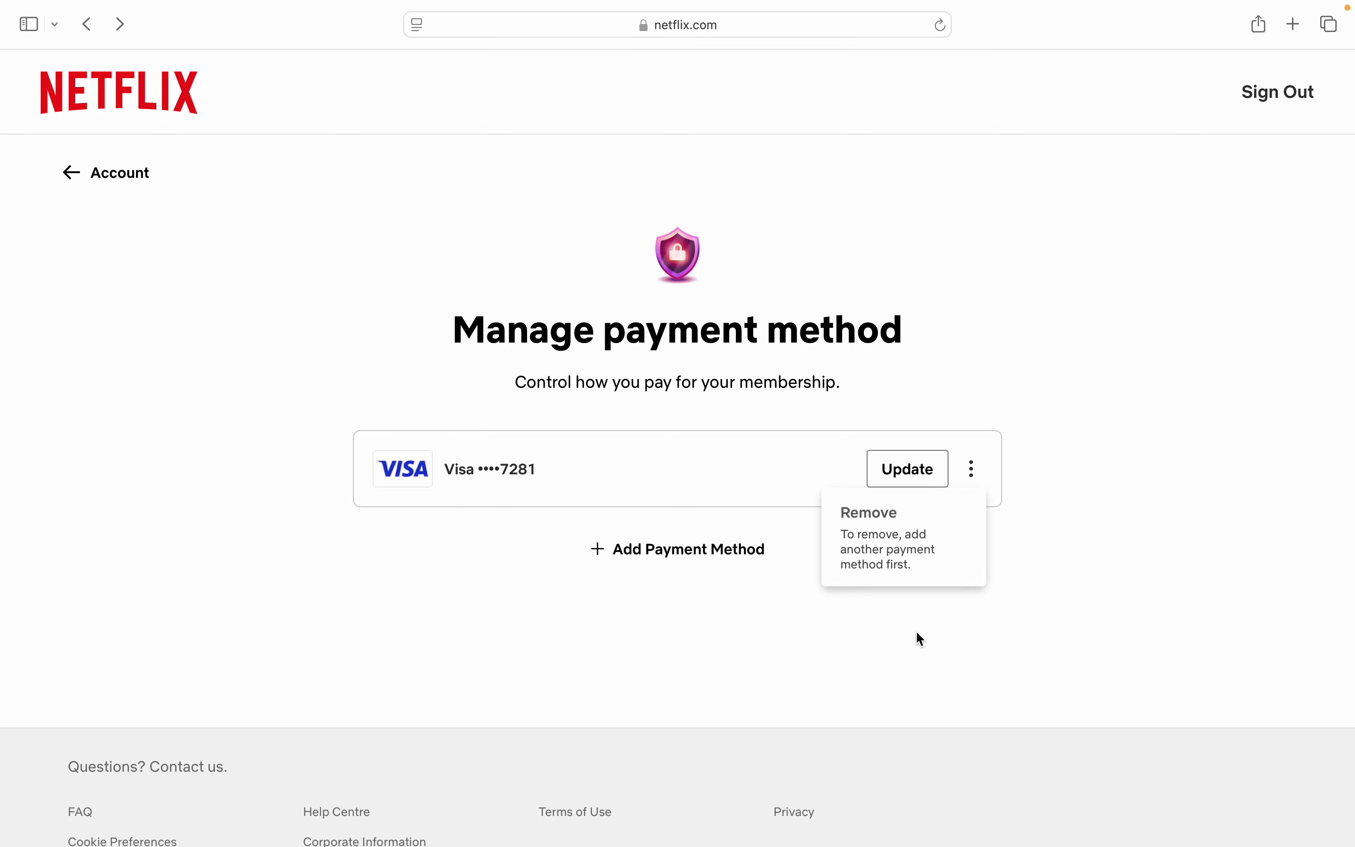
pyautogui.moveTo(955, 539)
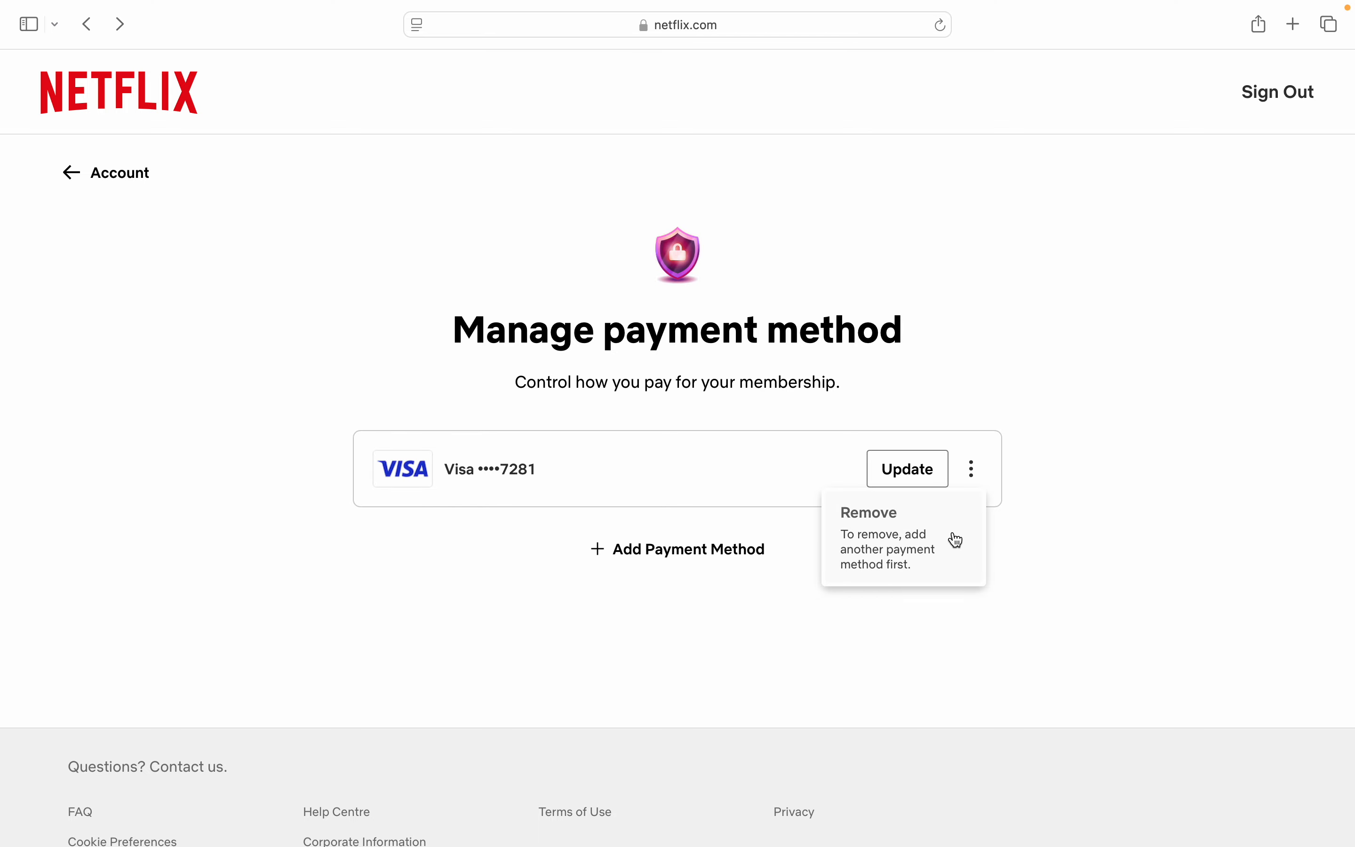